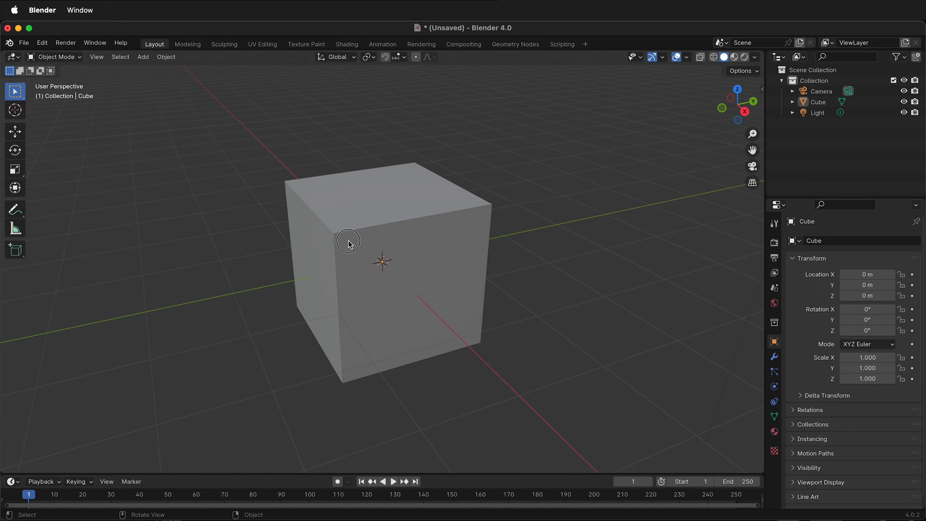
Add a cylinder to the scene with the cube selected.
left_click(349, 242)
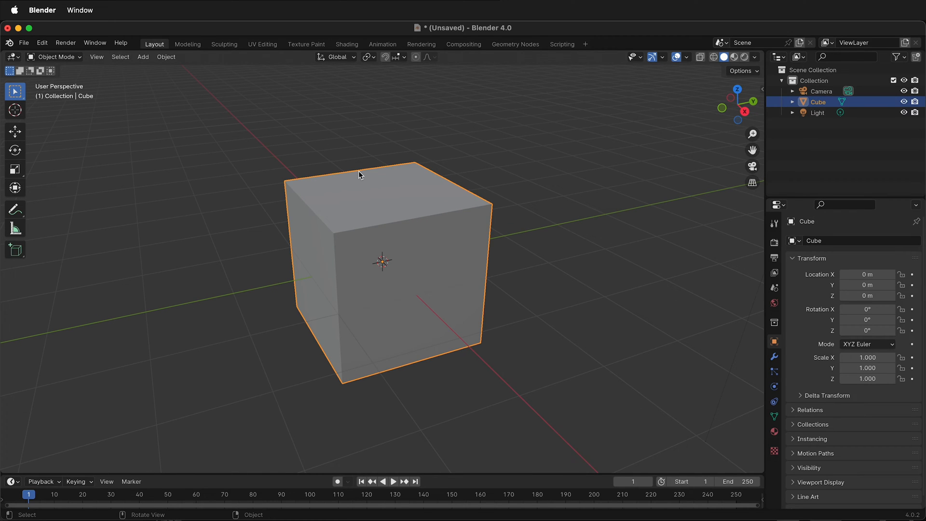
left_click(143, 57)
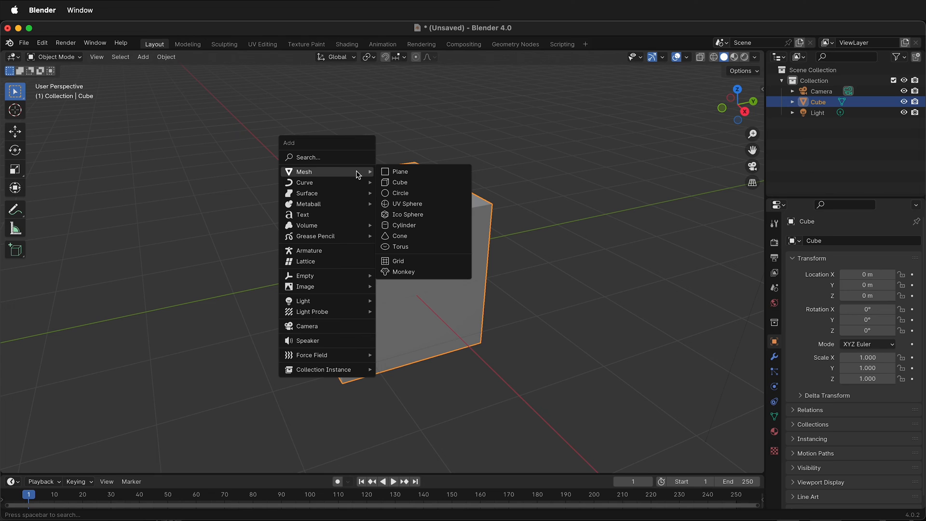
mouse_move(418, 225)
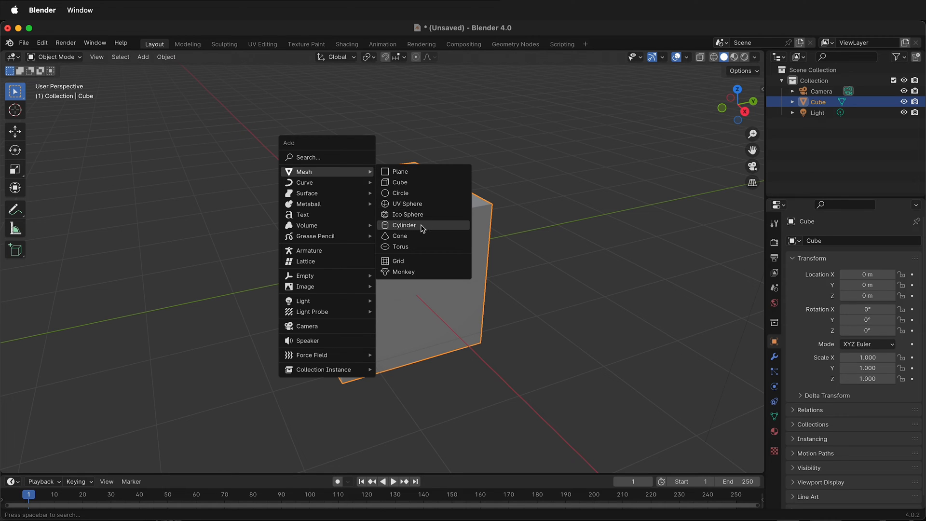
left_click(405, 225)
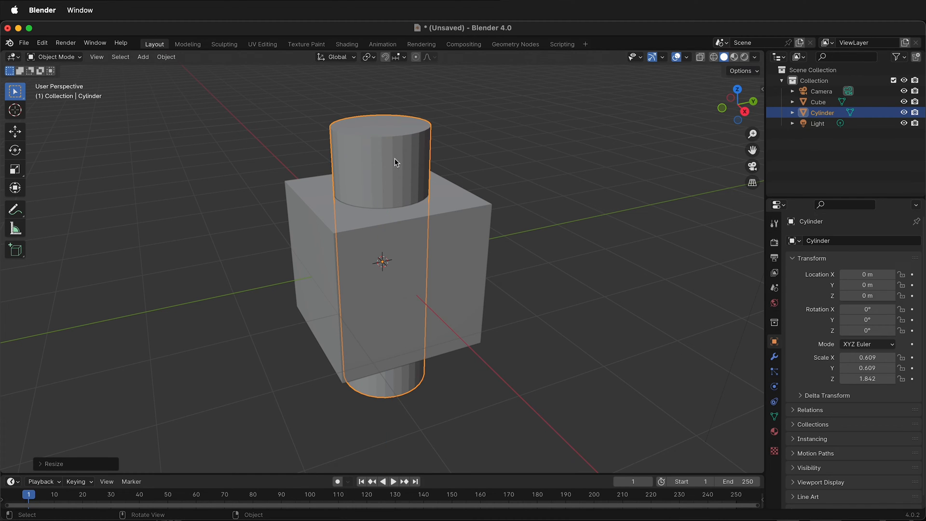
mouse_move(489, 264)
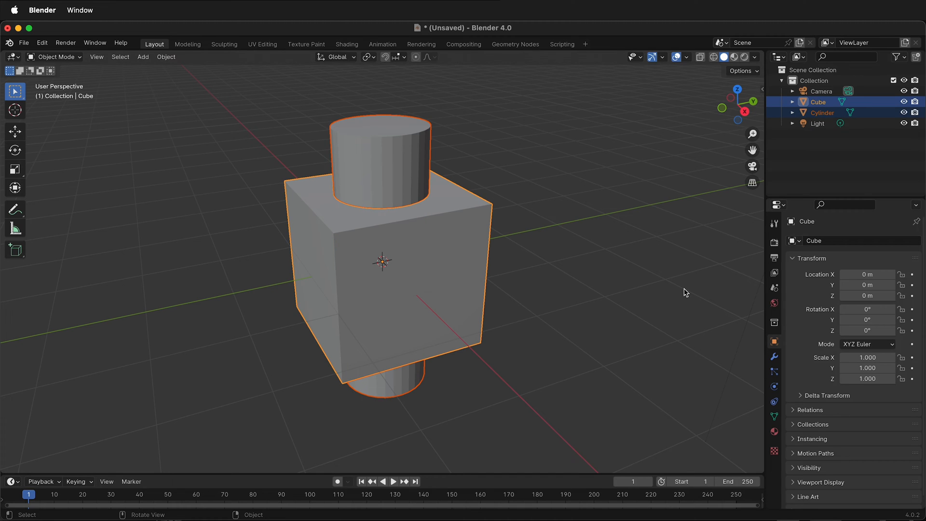
Give the cube a Boolean modifier cutting with the cylinder, then orbit to inspect the hole.
left_click(774, 357)
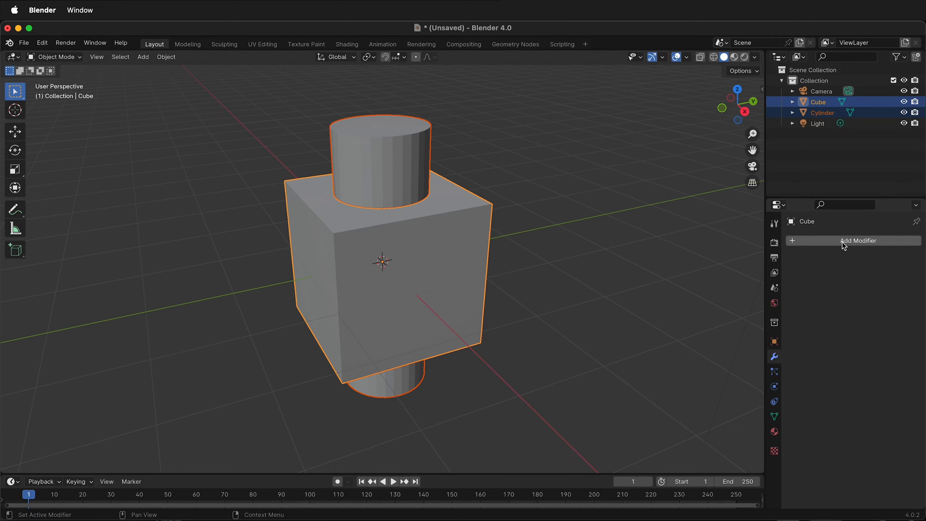
left_click(858, 241)
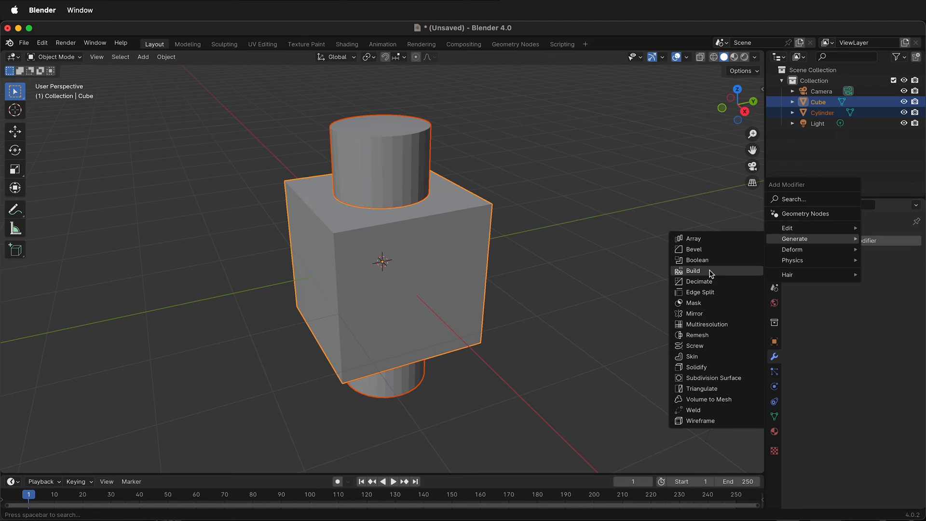
left_click(697, 260)
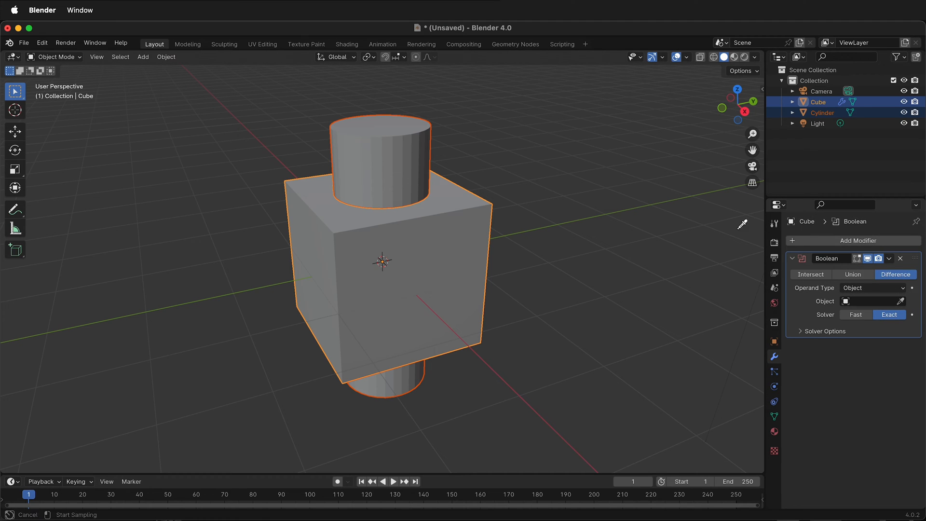
left_click(870, 301)
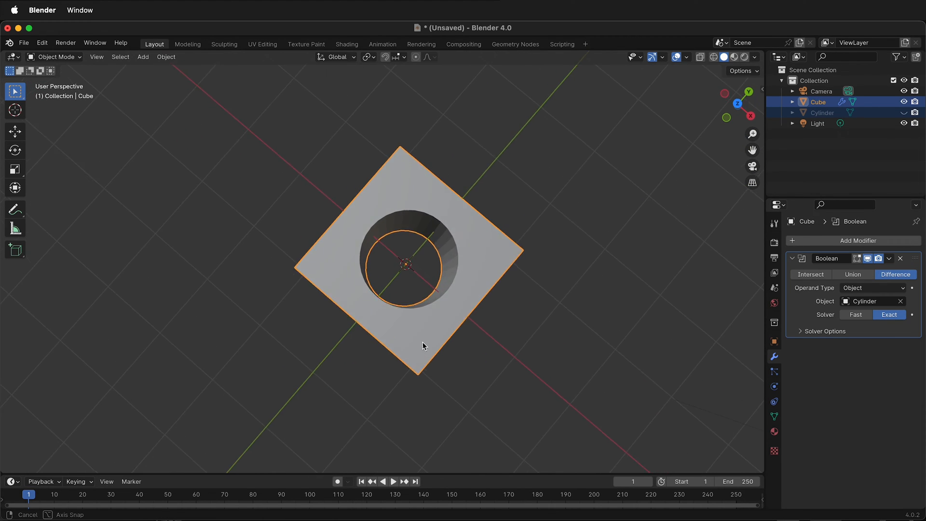
left_click_drag(423, 345, 505, 290)
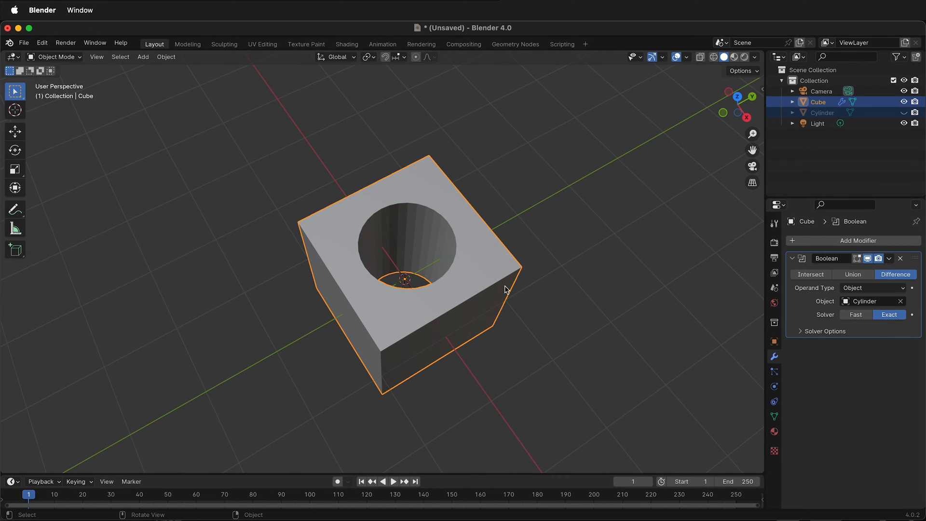
mouse_move(771, 283)
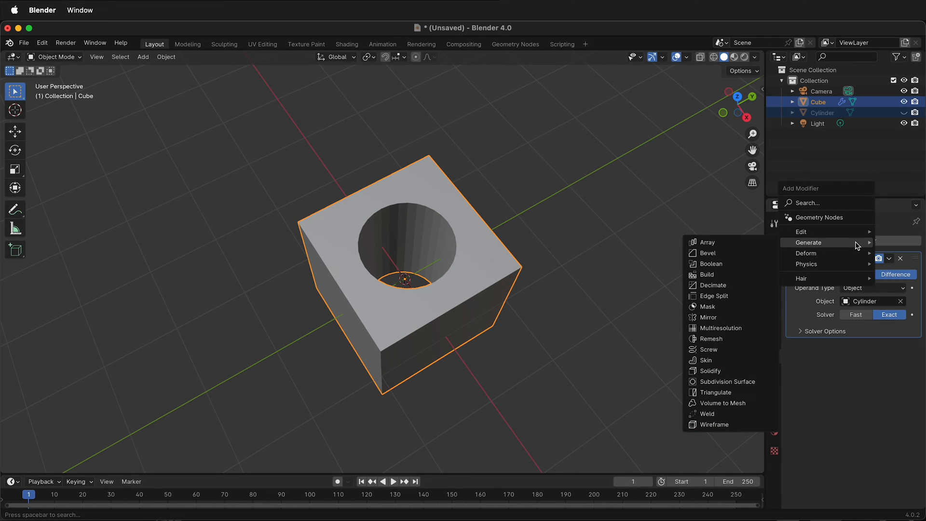
Add a Subdivision Surface modifier at viewport level 2 and orbit around the blob.
left_click(729, 382)
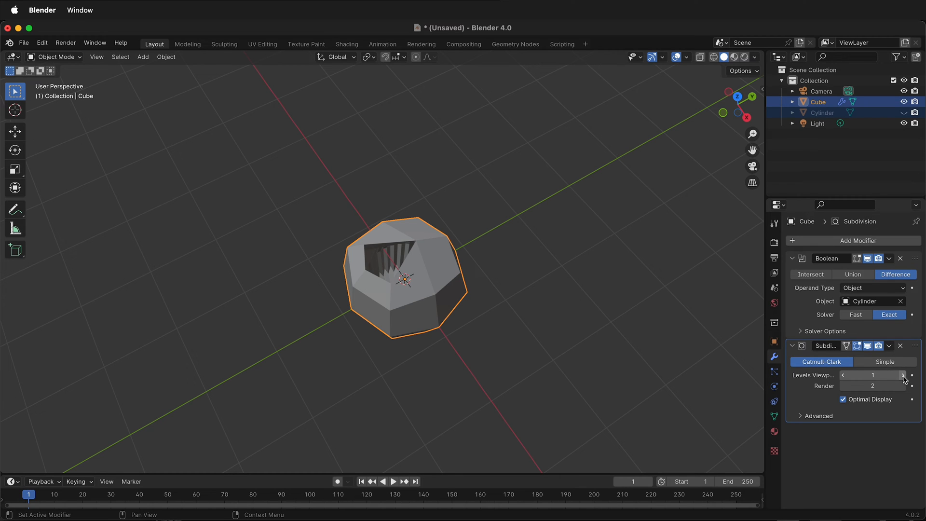
left_click(903, 374)
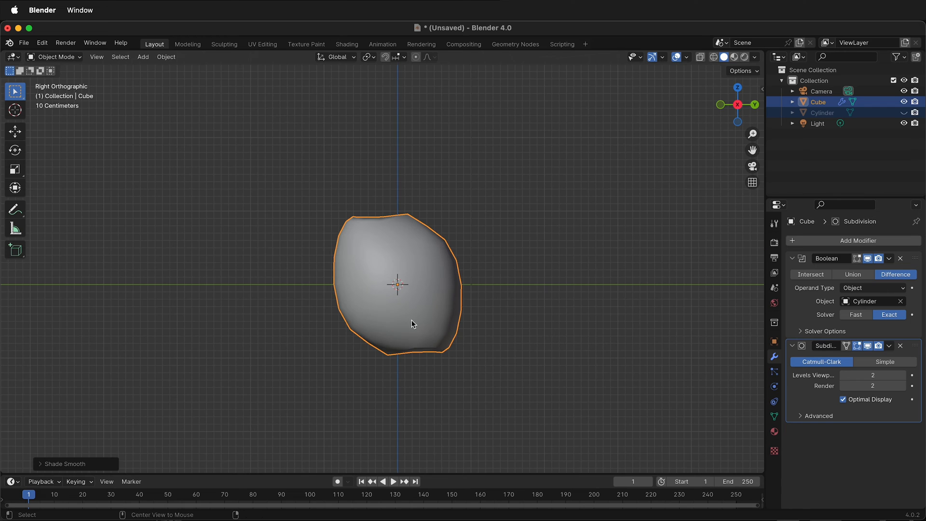
left_click_drag(413, 324, 437, 349)
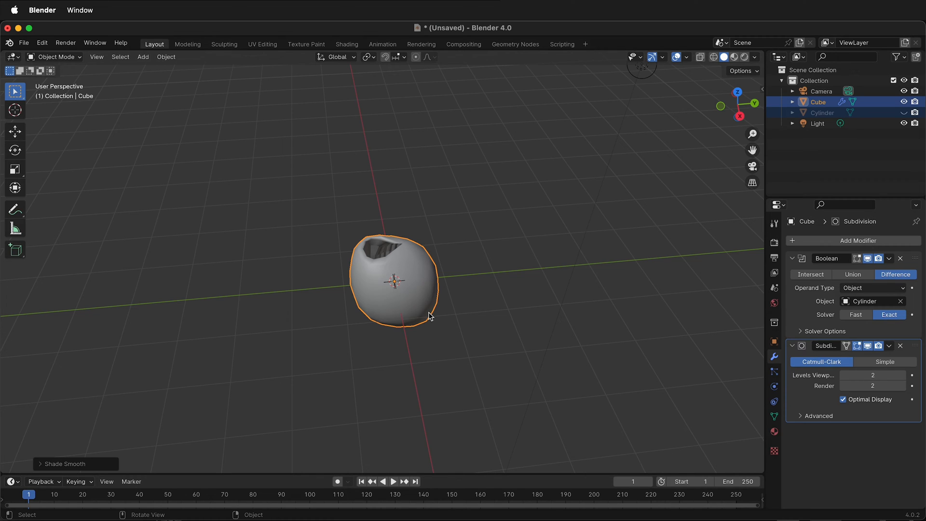
Apply the Boolean modifier and add a new cube at the centre.
left_click(900, 259)
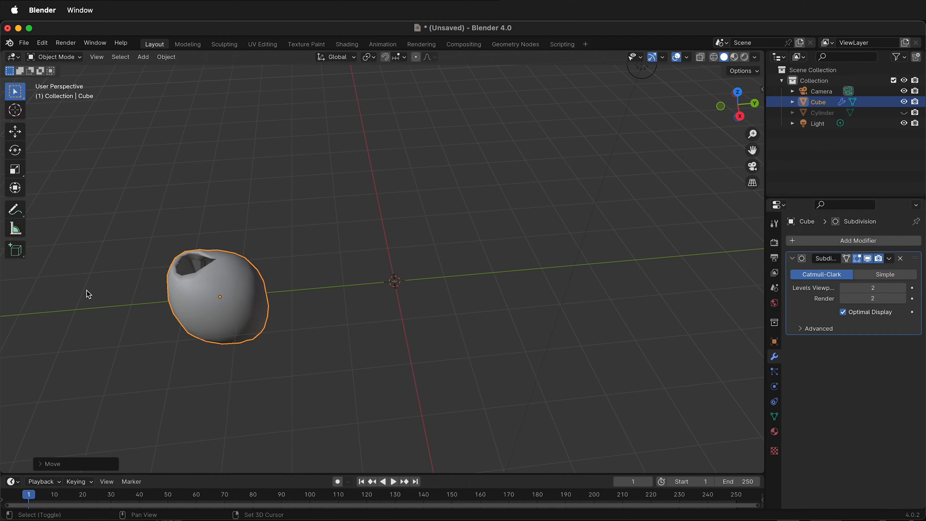
left_click(142, 57)
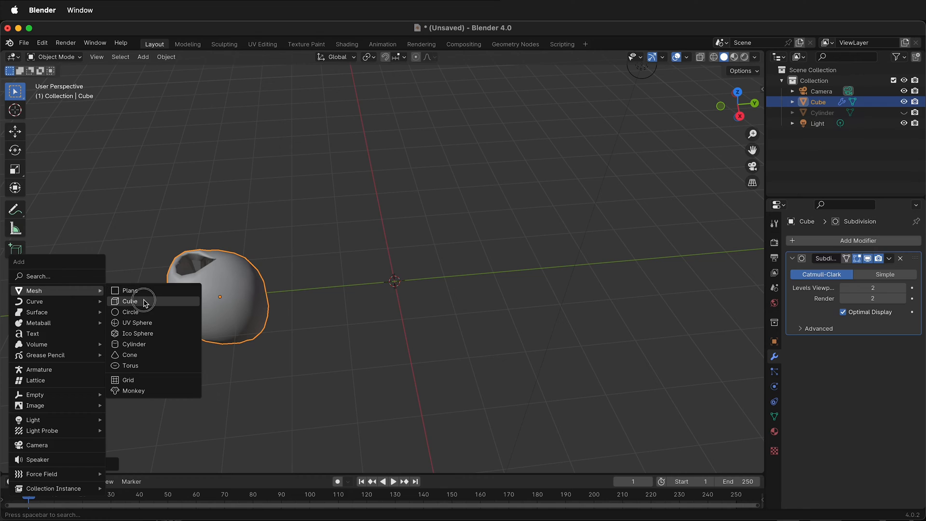
left_click(128, 301)
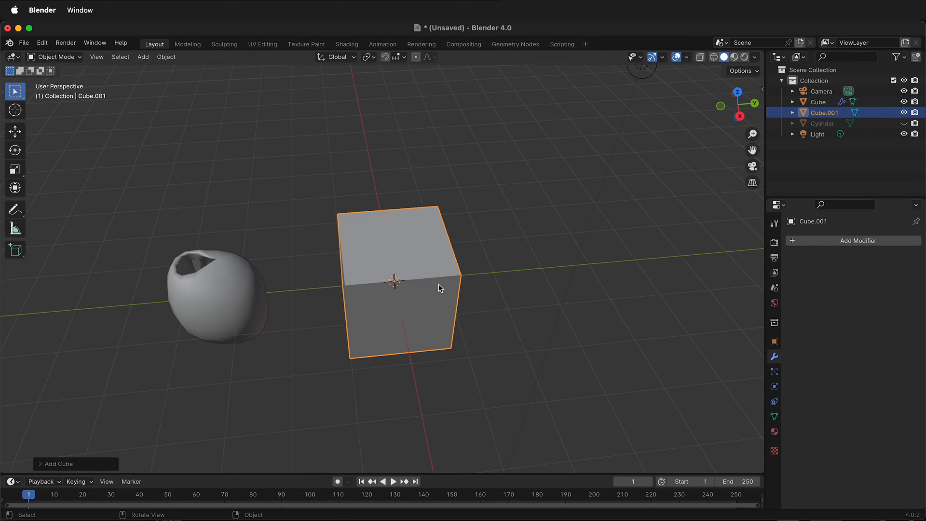
In Edit Mode, subdivide the new cube's edges with 5 cuts.
key("Tab")
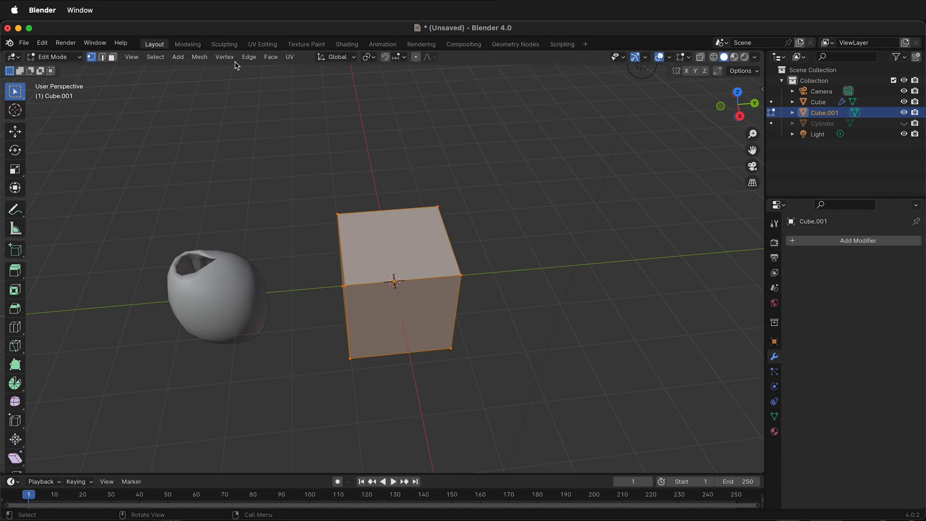
left_click(248, 56)
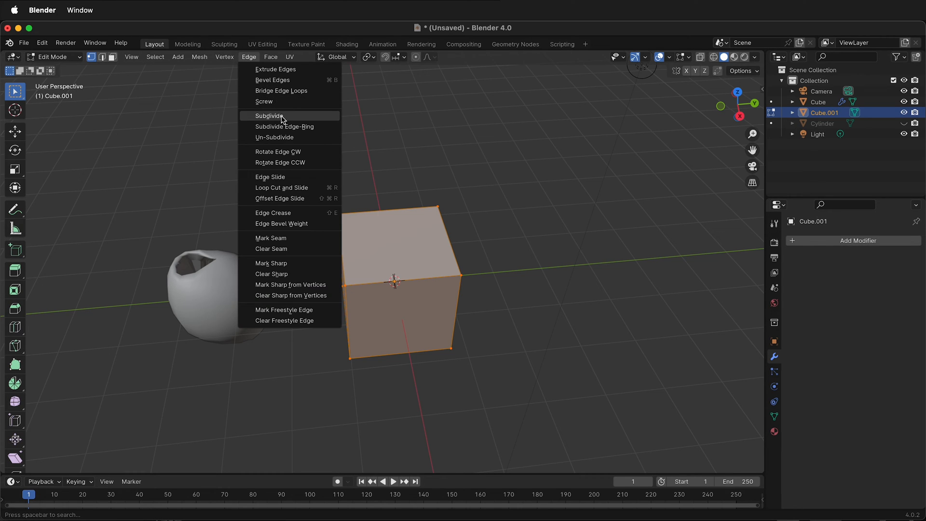
left_click(270, 115)
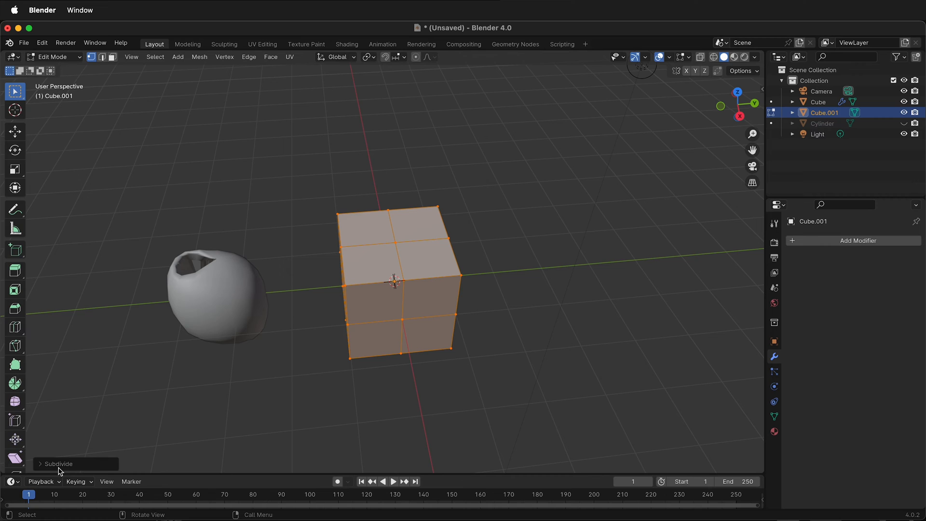
left_click(57, 464)
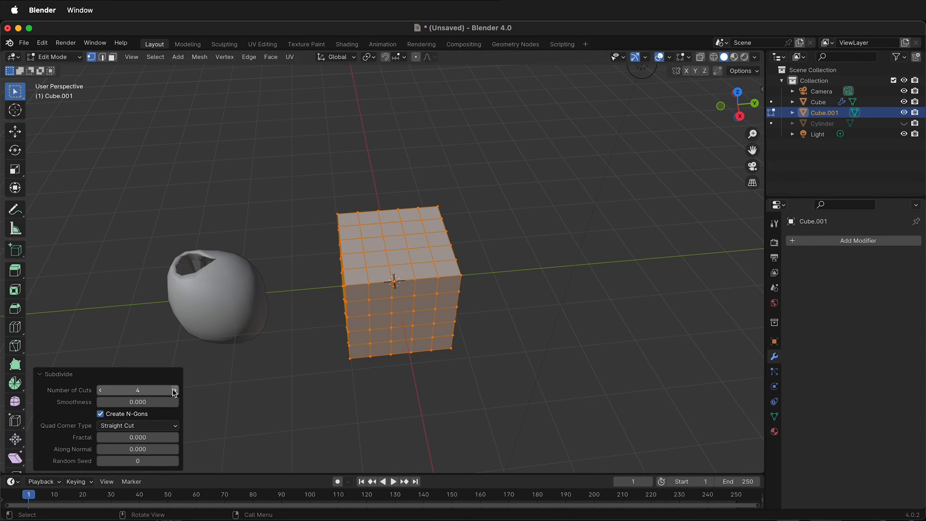
left_click(175, 390)
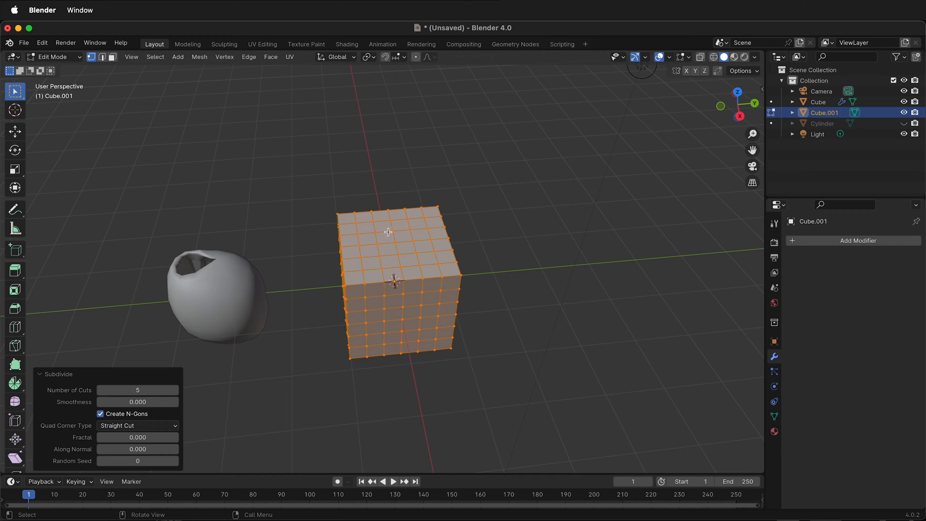
mouse_move(363, 225)
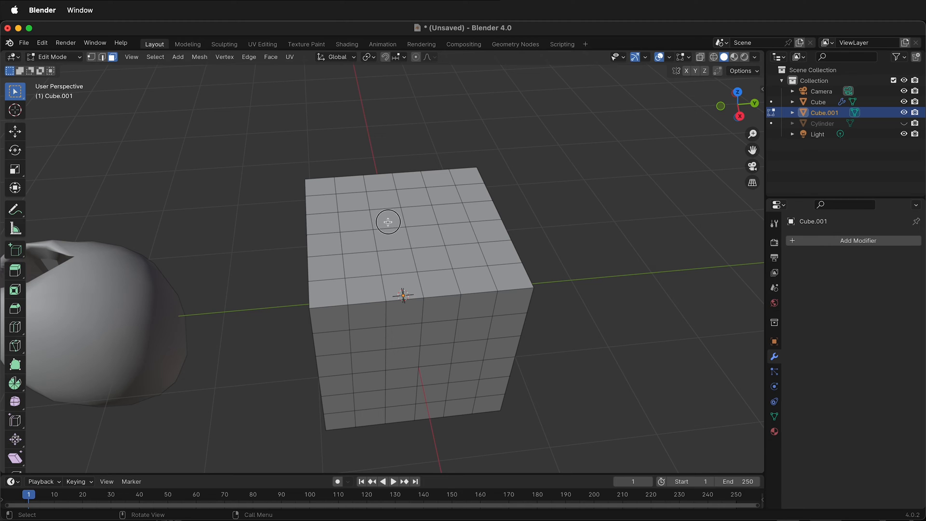
Select centre faces on the cube's top and apply LoopTools Circle.
left_click(388, 239)
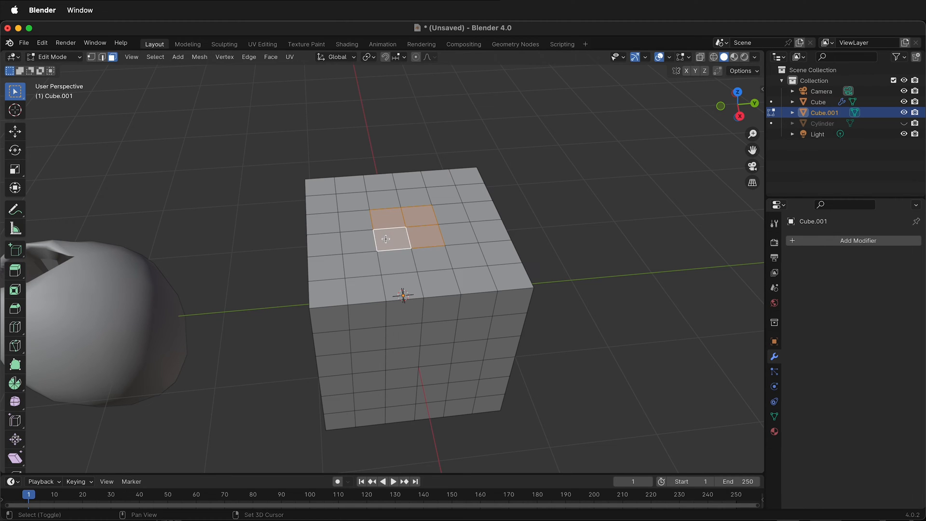
right_click(385, 239)
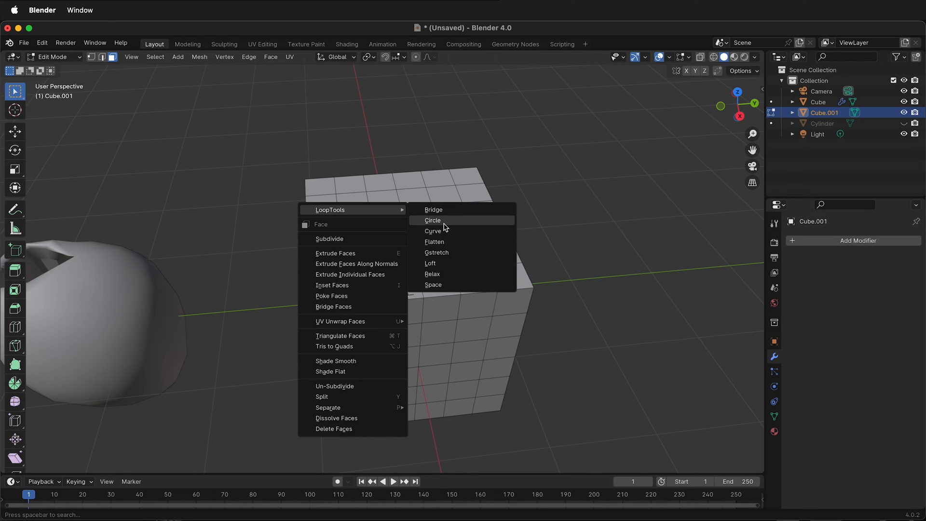
left_click(433, 220)
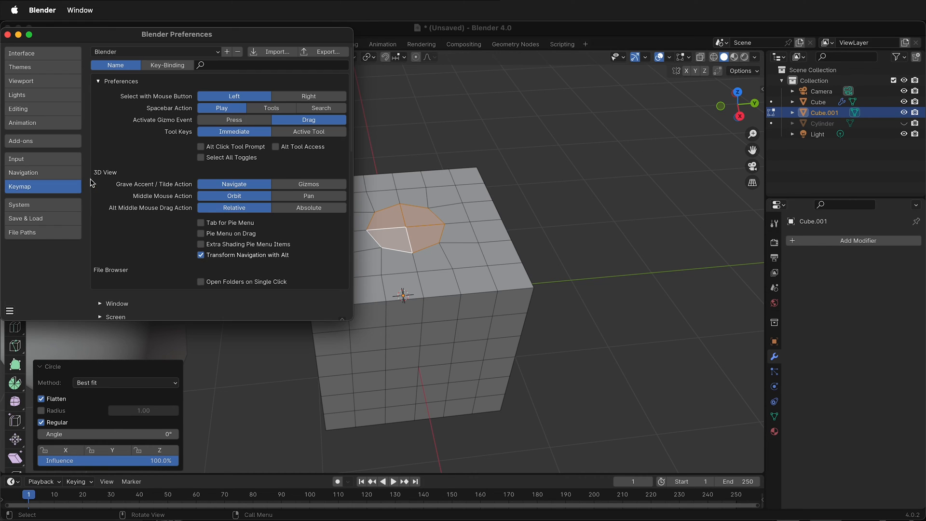
Search the Add-ons list for 'lopp' to find LoopTools.
left_click(43, 141)
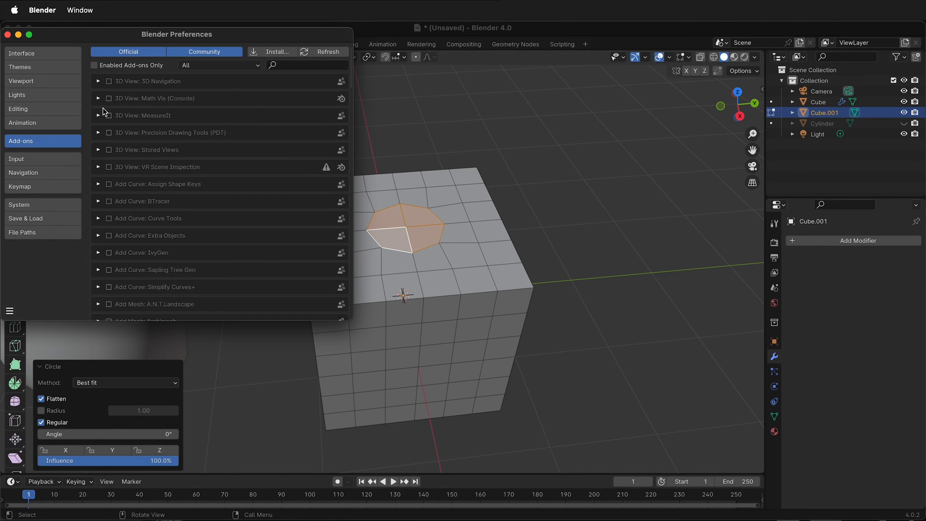
type("lopp")
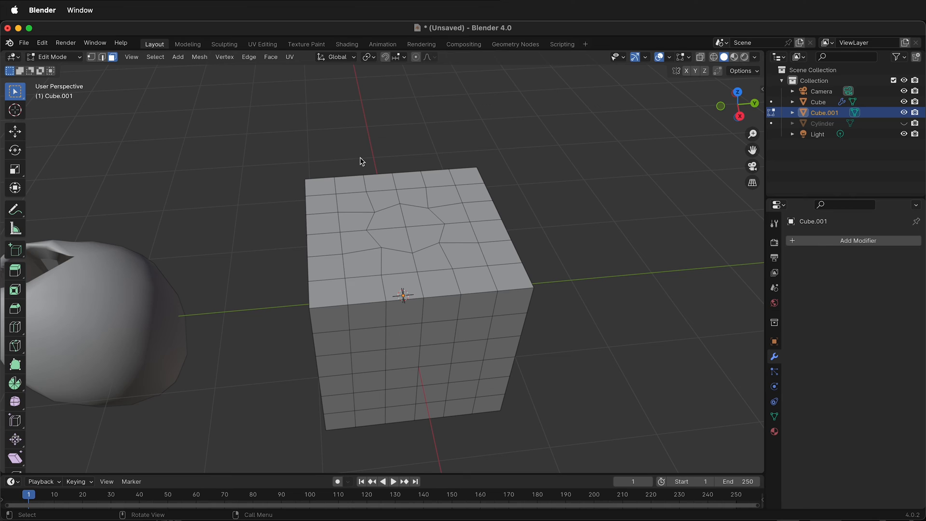
mouse_move(383, 241)
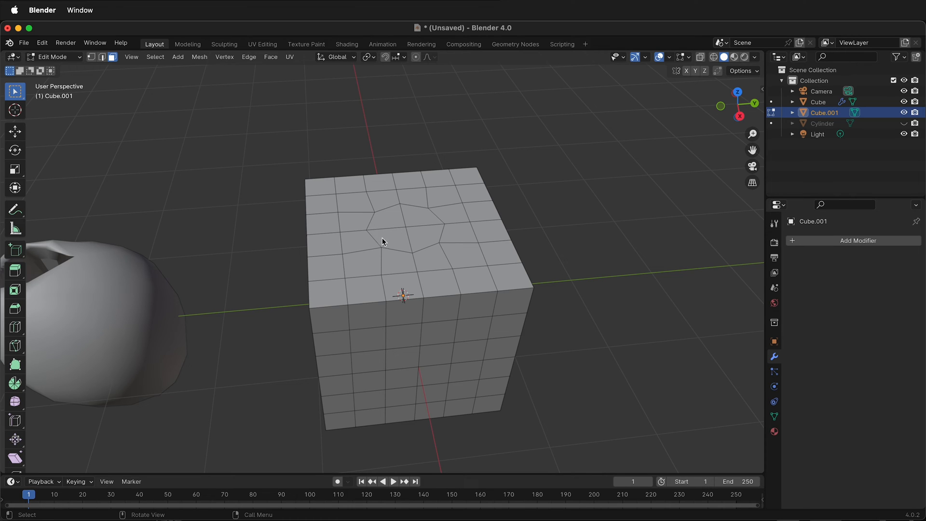
mouse_move(409, 264)
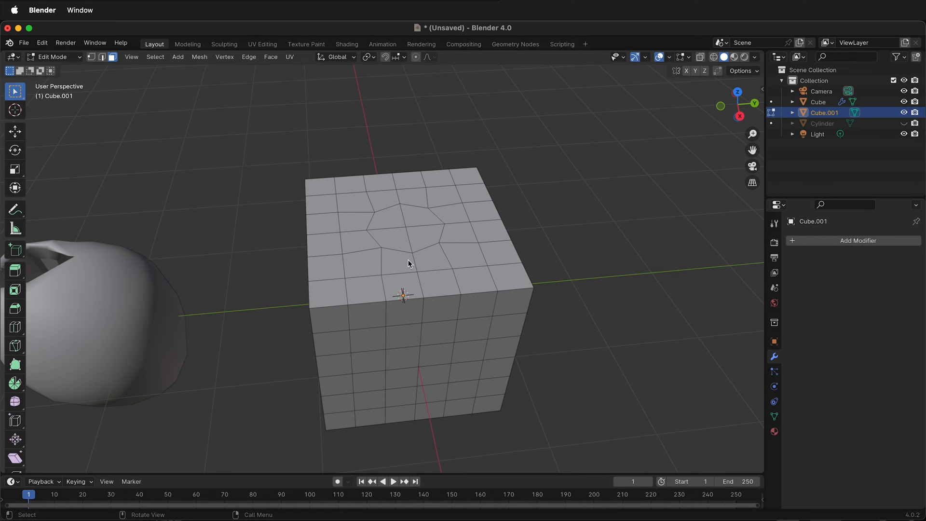
mouse_move(386, 226)
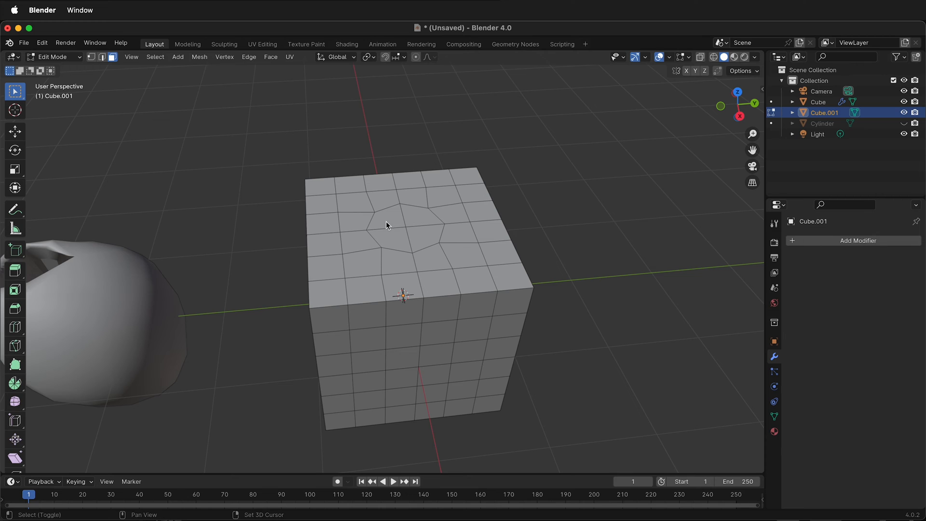
Select the underside centre faces and apply LoopTools Circle.
left_click(388, 240)
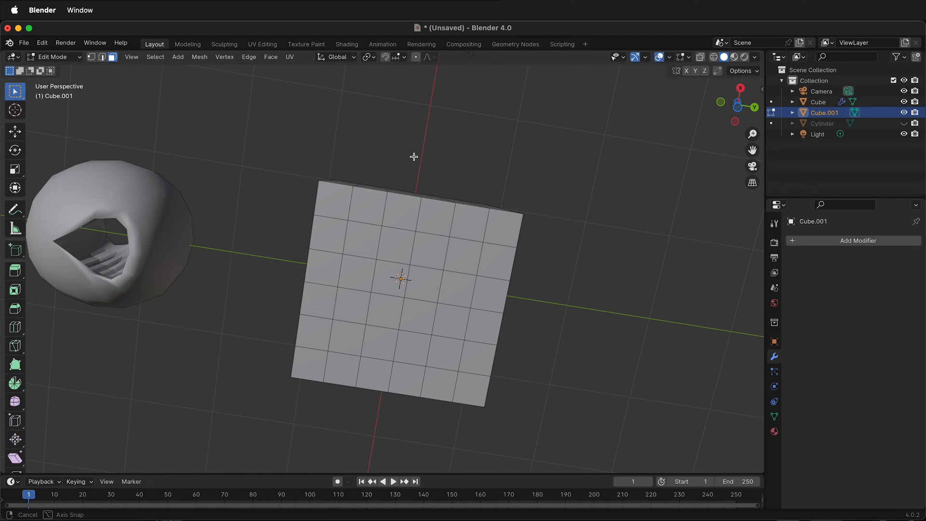
left_click(418, 315)
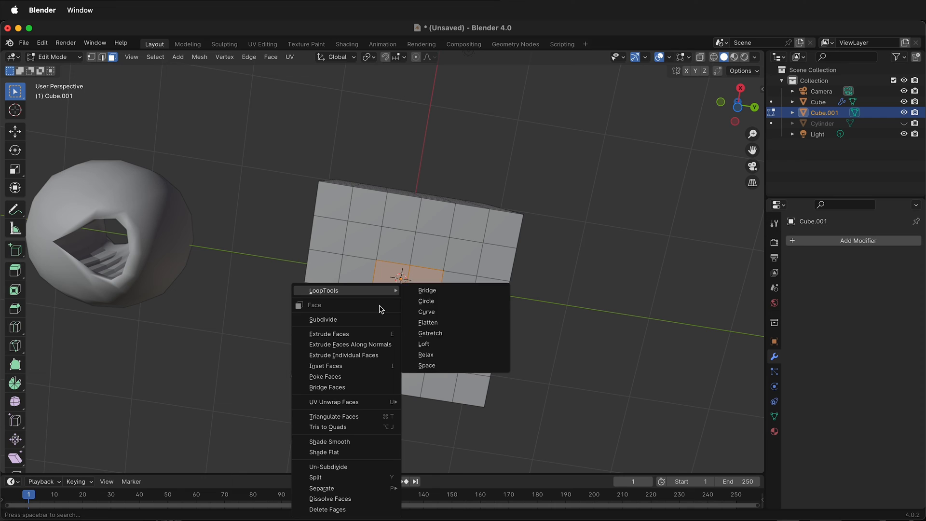
left_click(426, 301)
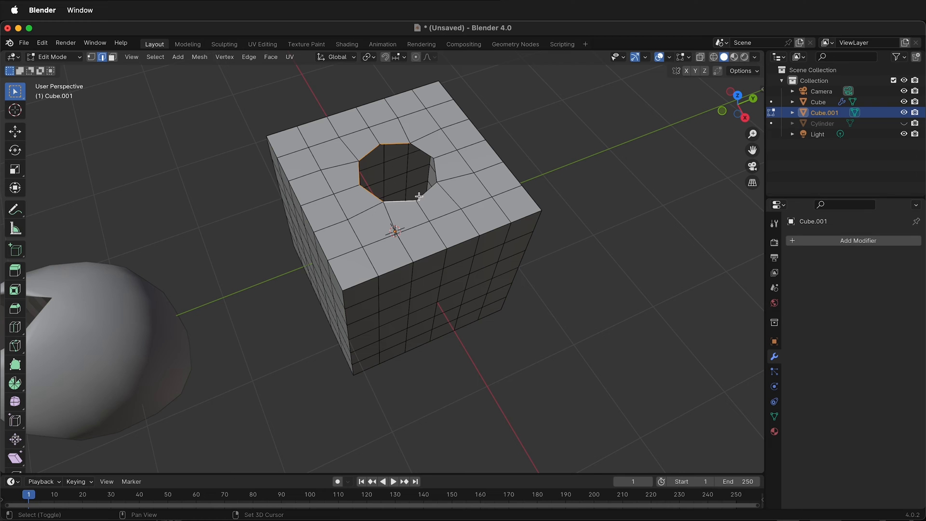
Bridge the top and bottom hole edge loops into a tunnel.
right_click(419, 197)
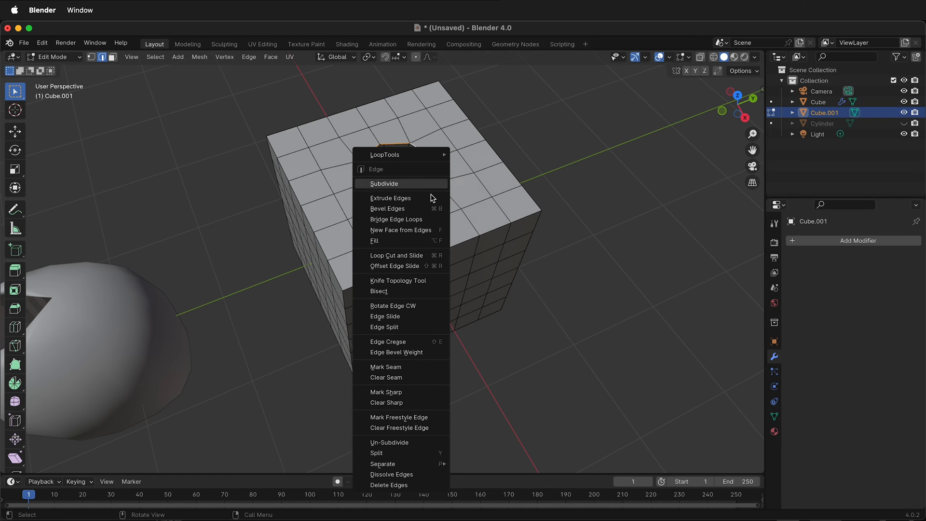
left_click(396, 219)
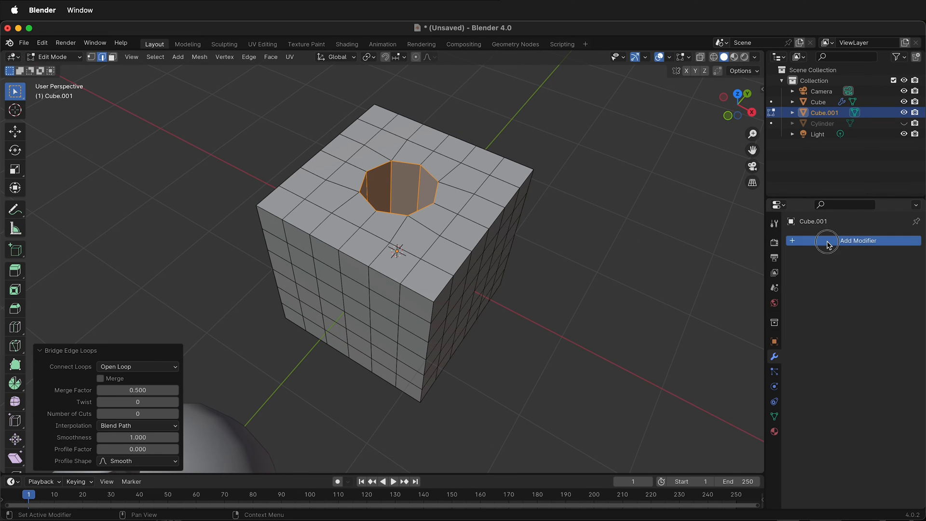
Add a Subdivision Surface modifier to the tunnelled cube and shade it smooth.
left_click(828, 241)
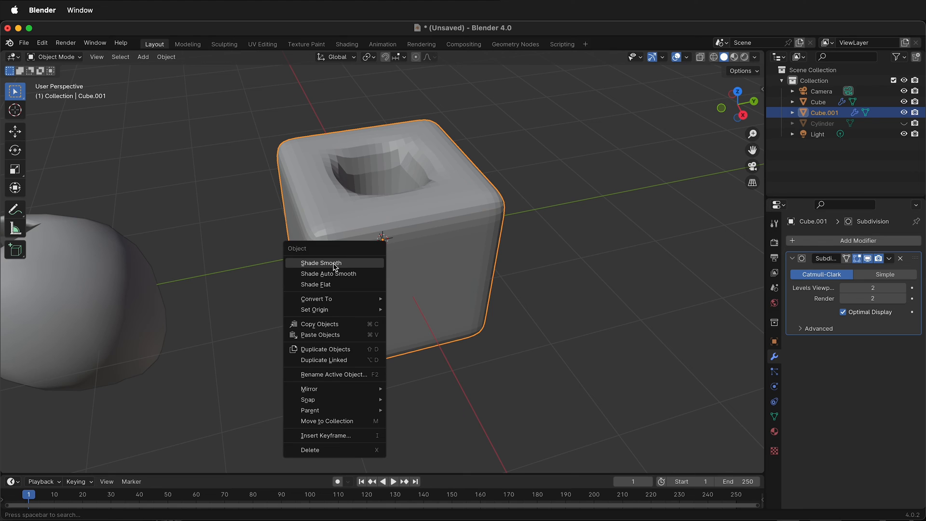
left_click(320, 263)
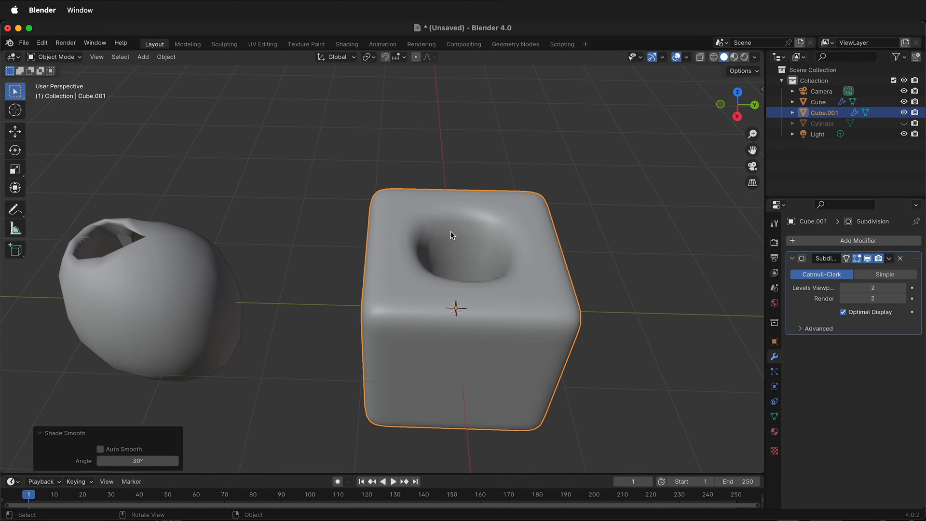
Enter Edit Mode on the cube and bring up edge operations for the hole's rim loop.
key("Tab")
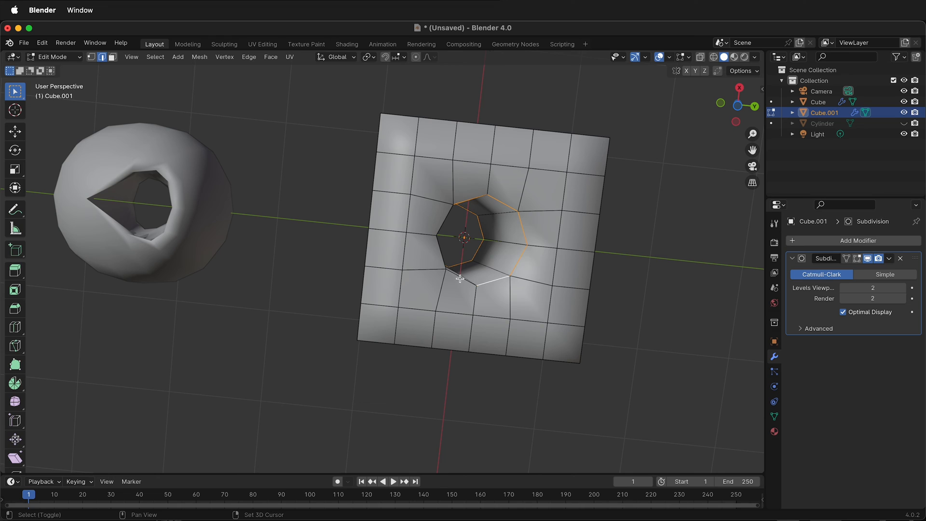
right_click(459, 279)
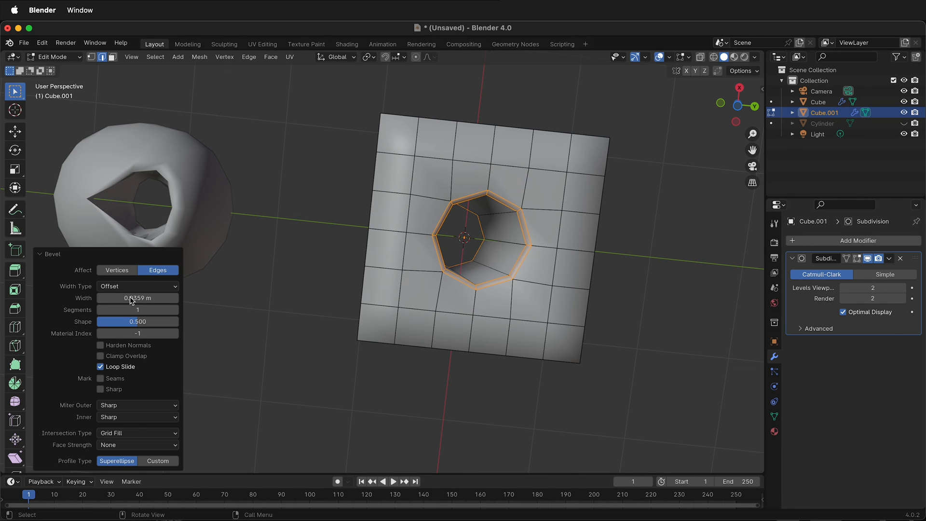
Give the rim bevel two segments and a 1.000 shape, then return to Object Mode.
scroll("down", 3)
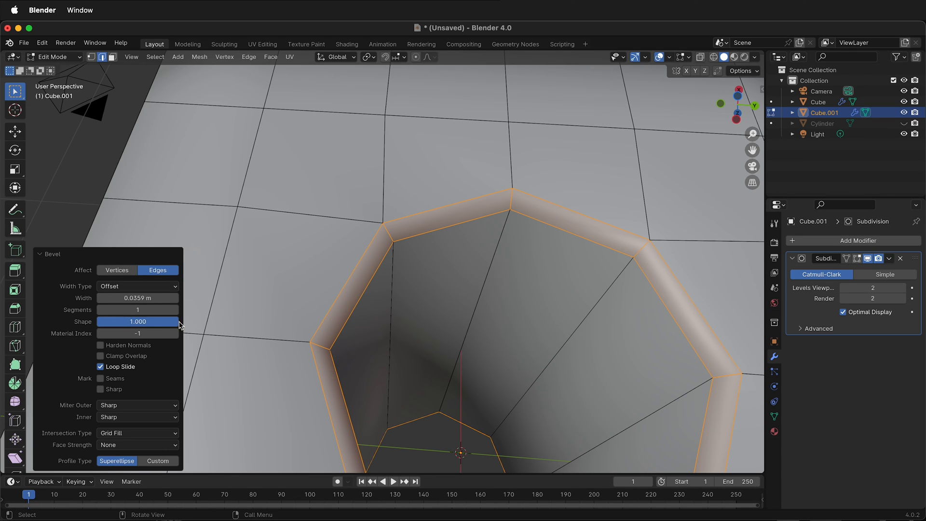
left_click(174, 310)
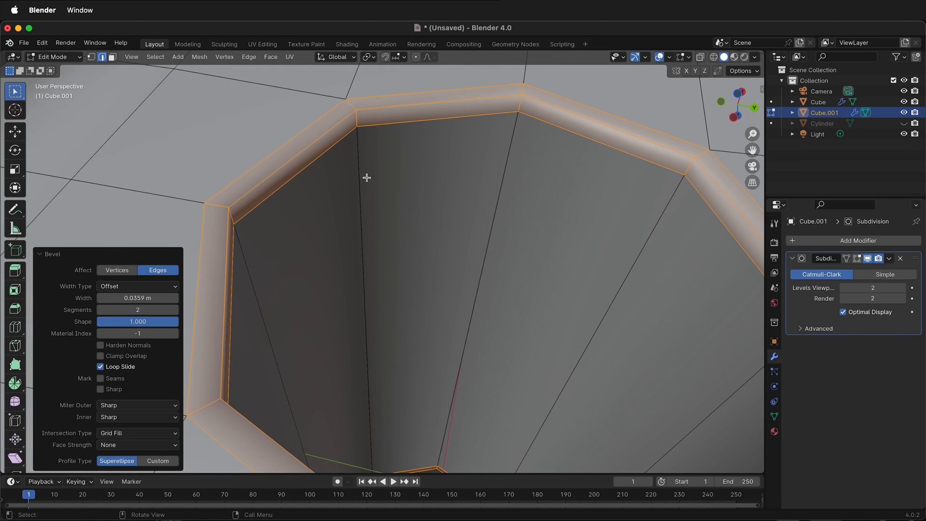
mouse_move(356, 112)
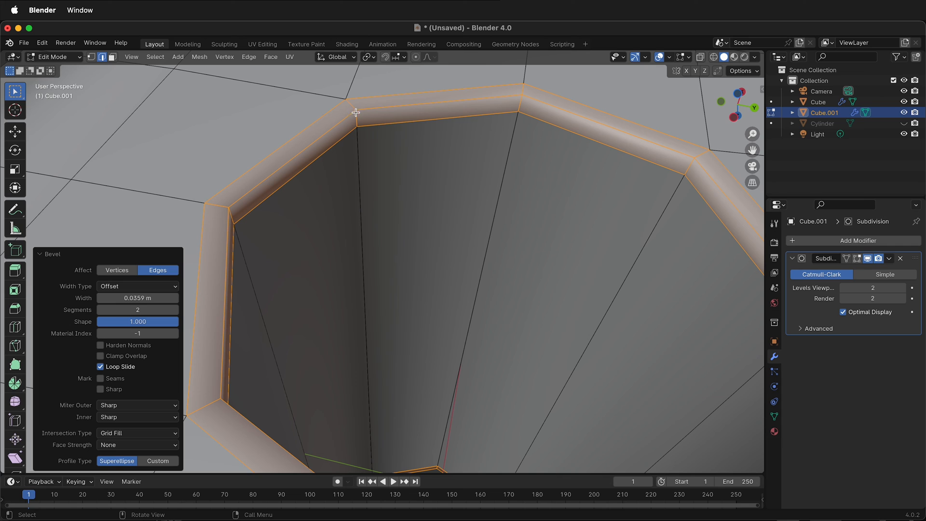
mouse_move(393, 187)
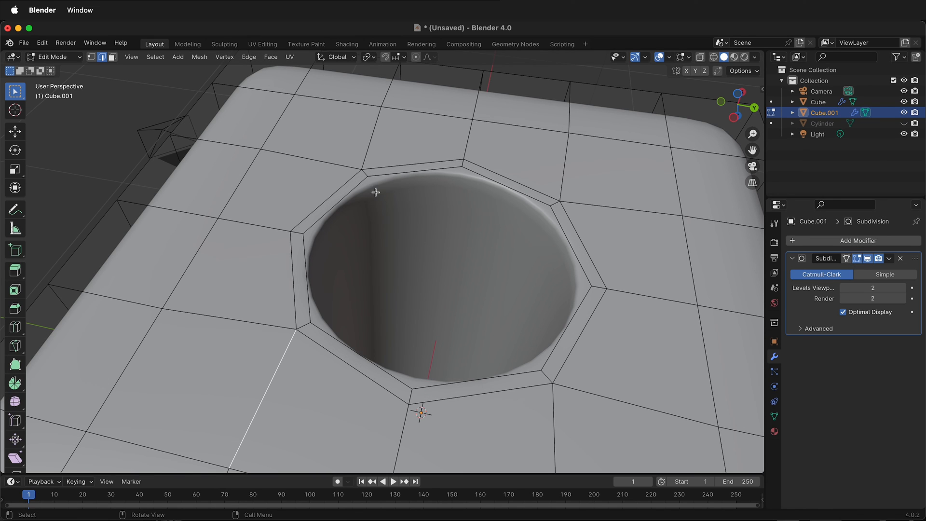
key("Tab")
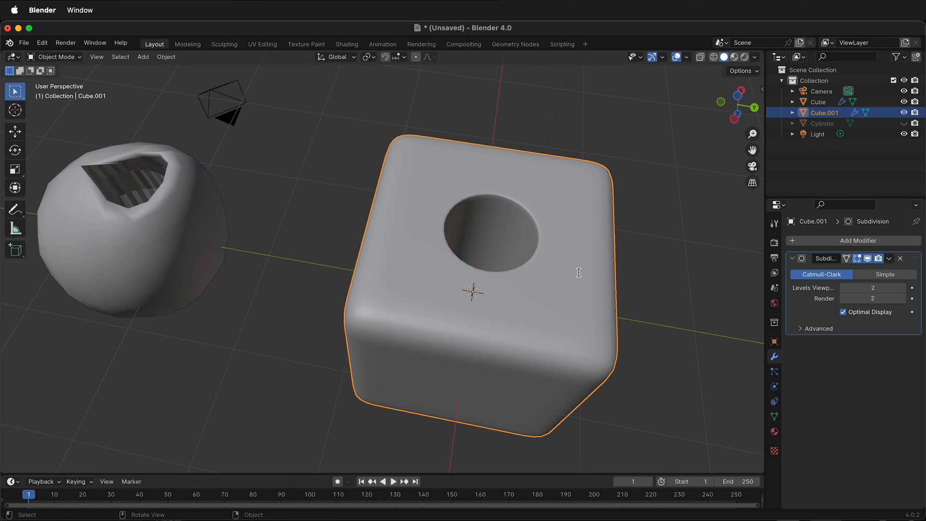
mouse_move(516, 272)
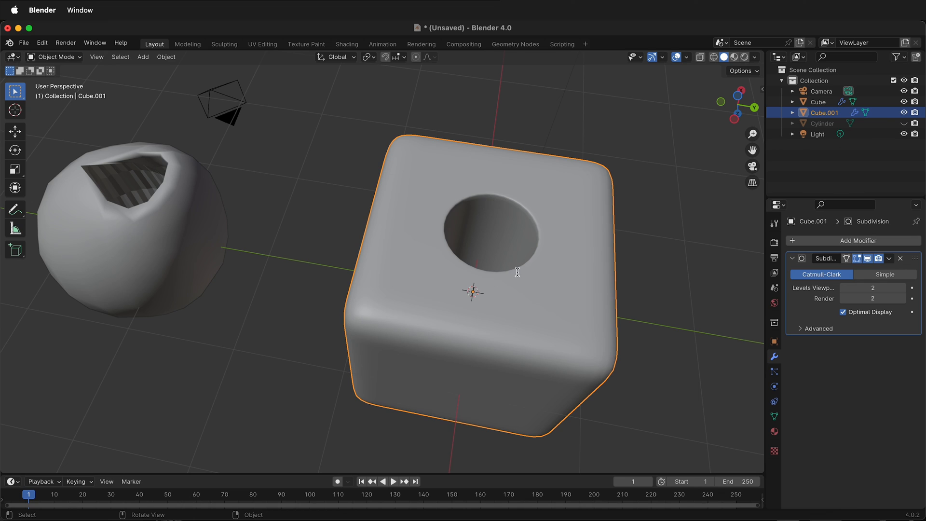
mouse_move(493, 290)
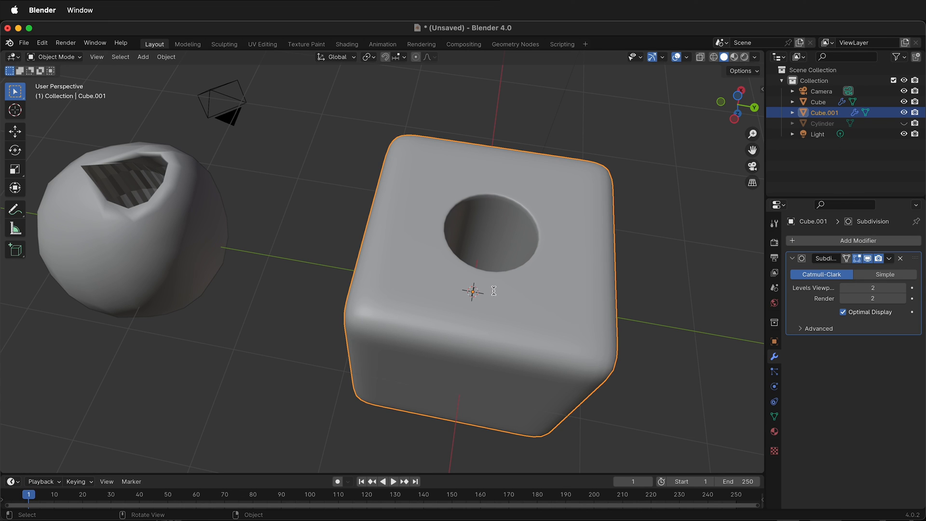
mouse_move(399, 115)
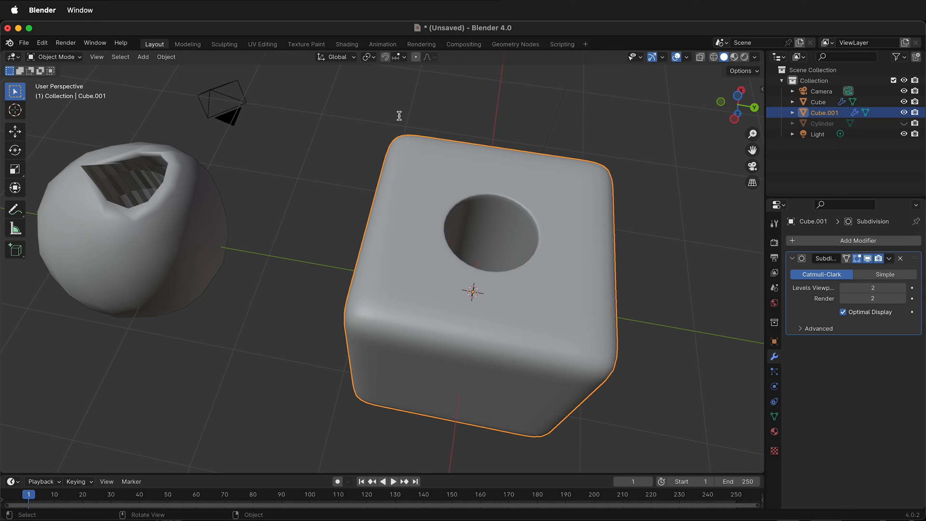
mouse_move(378, 430)
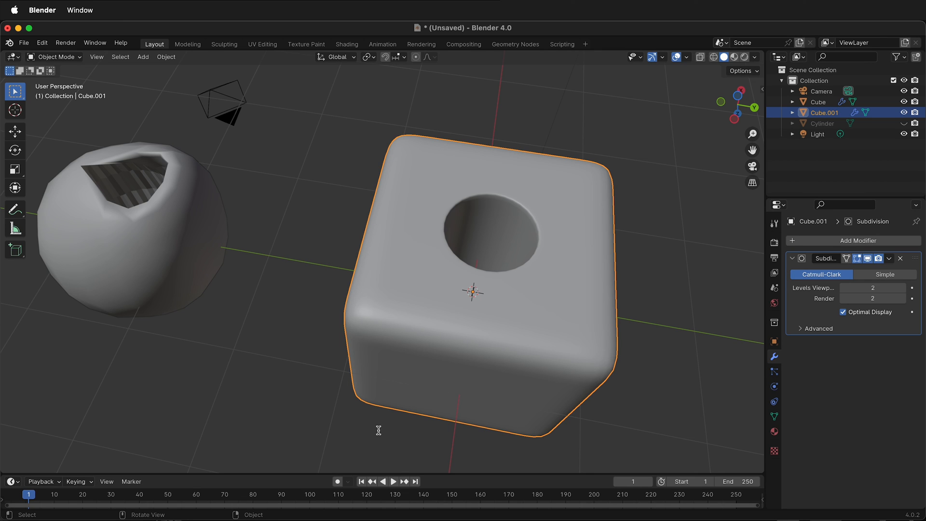
mouse_move(293, 333)
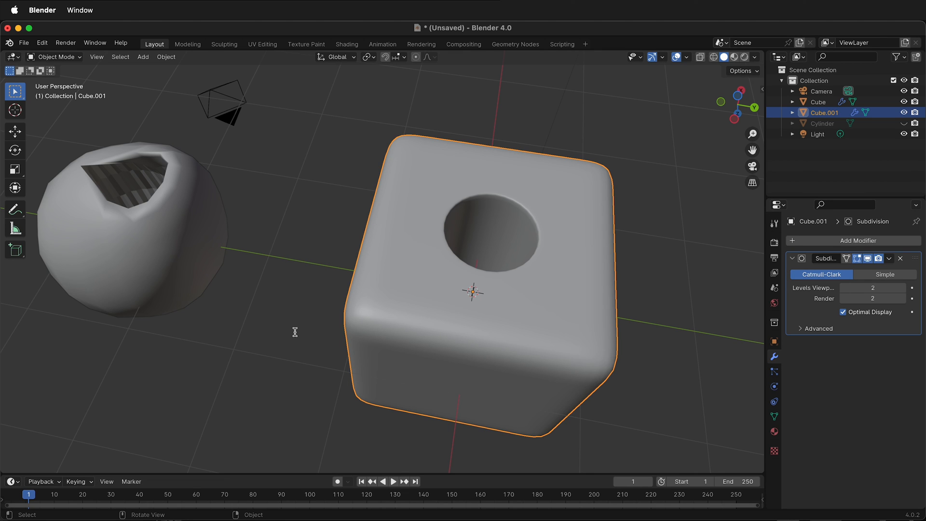
mouse_move(274, 386)
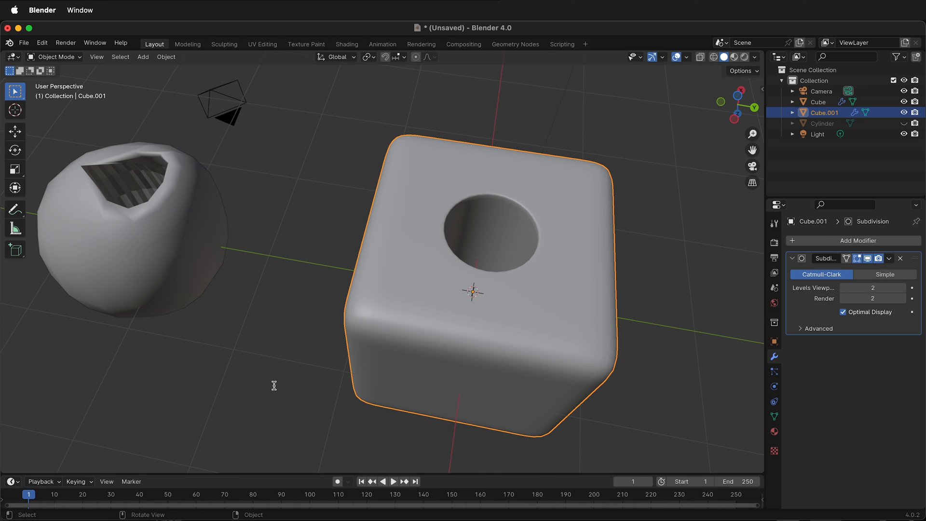